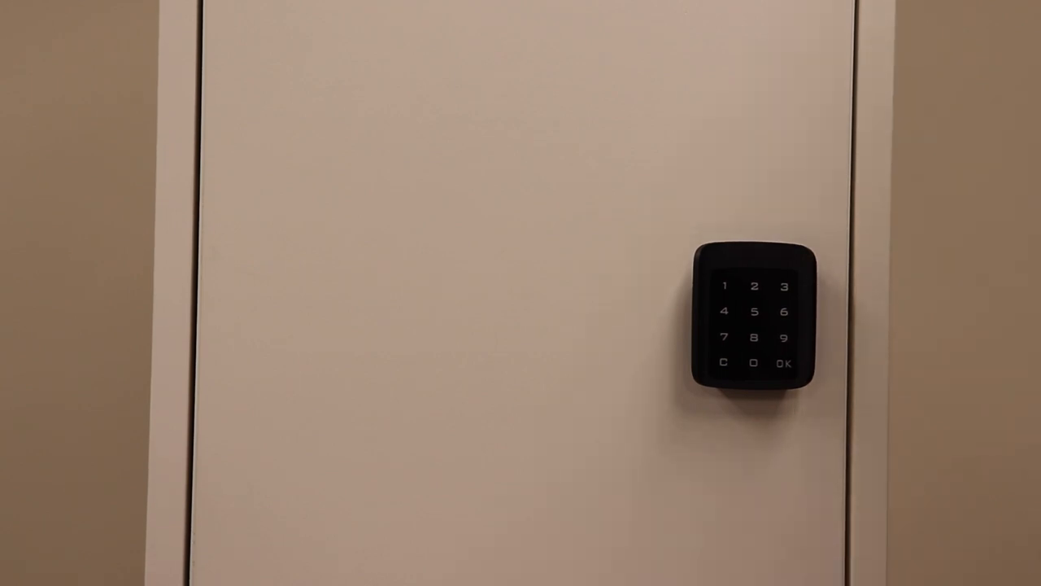
{"action": "left_click", "coordinate": [753, 286]}
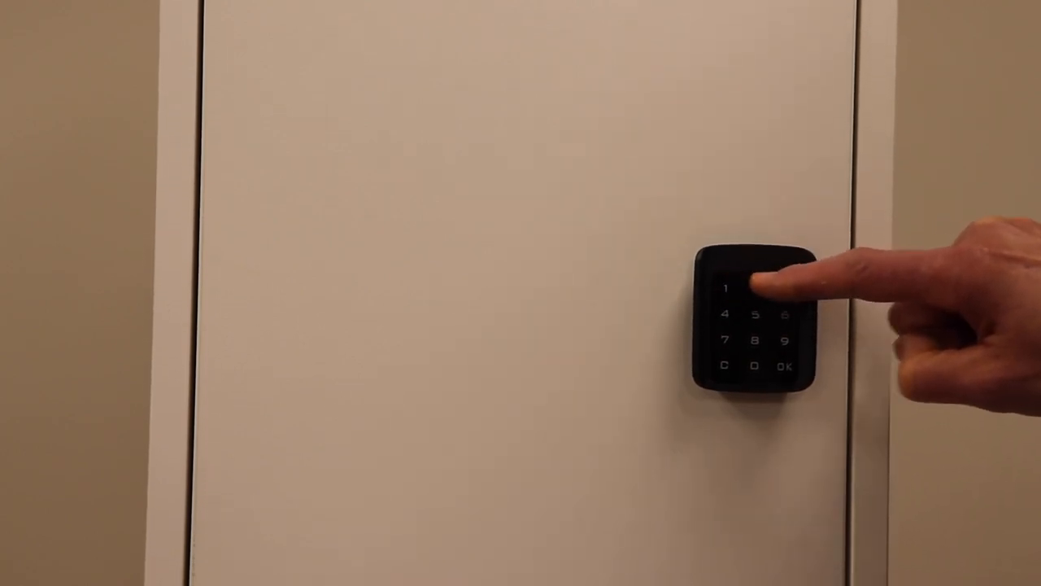
{"action": "left_click", "coordinate": [727, 291]}
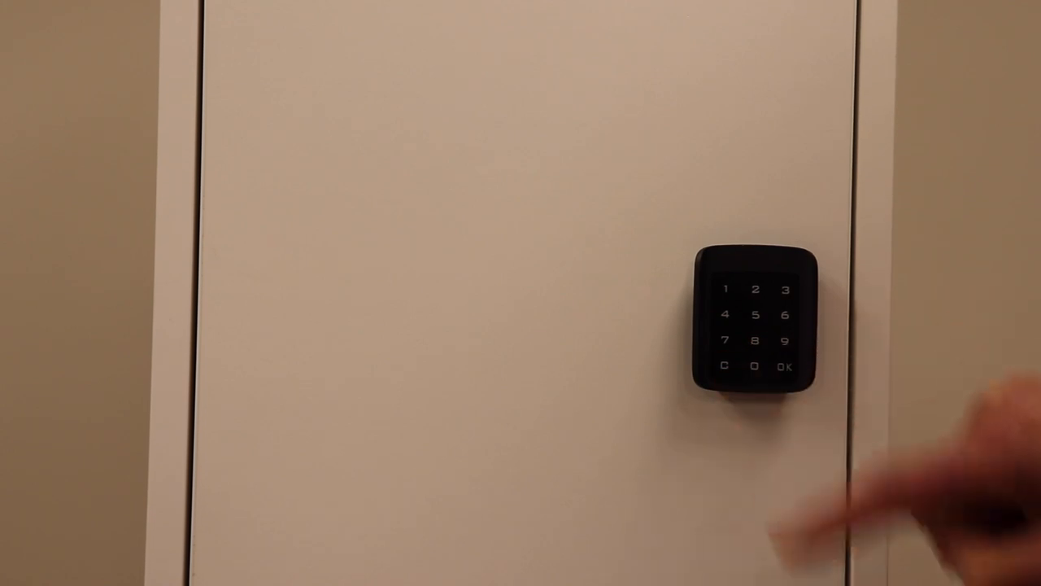